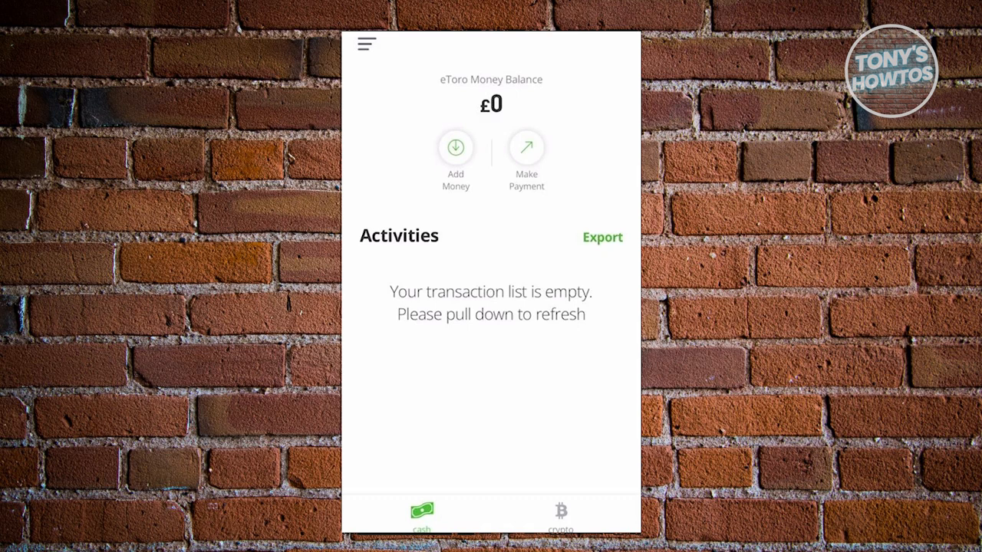
- Switch from the empty cash balance to the Crypto wallets overview listing the BTC wallet
click(562, 513)
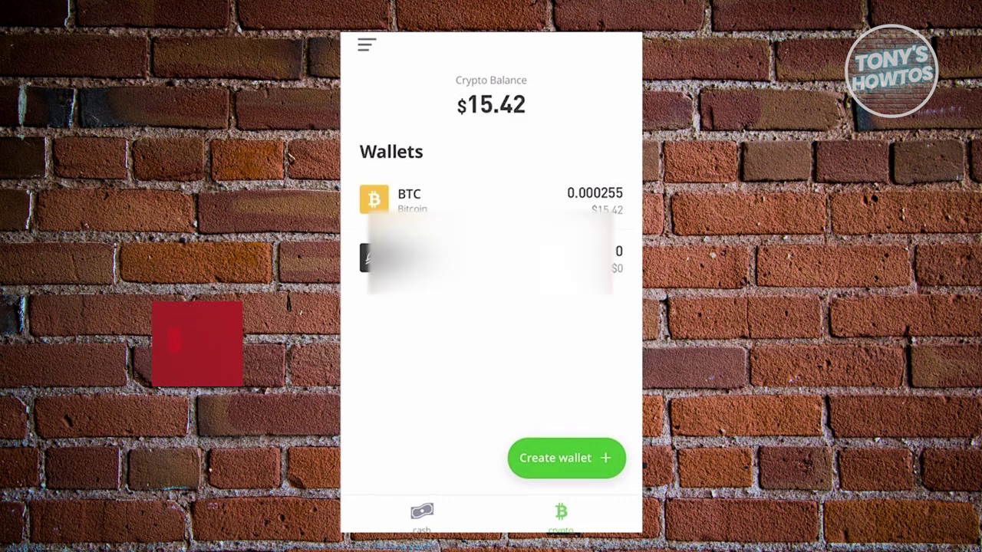
- Open the Bitcoin wallet's balance page showing 0.000255 BTC (about $15.4)
click(196, 344)
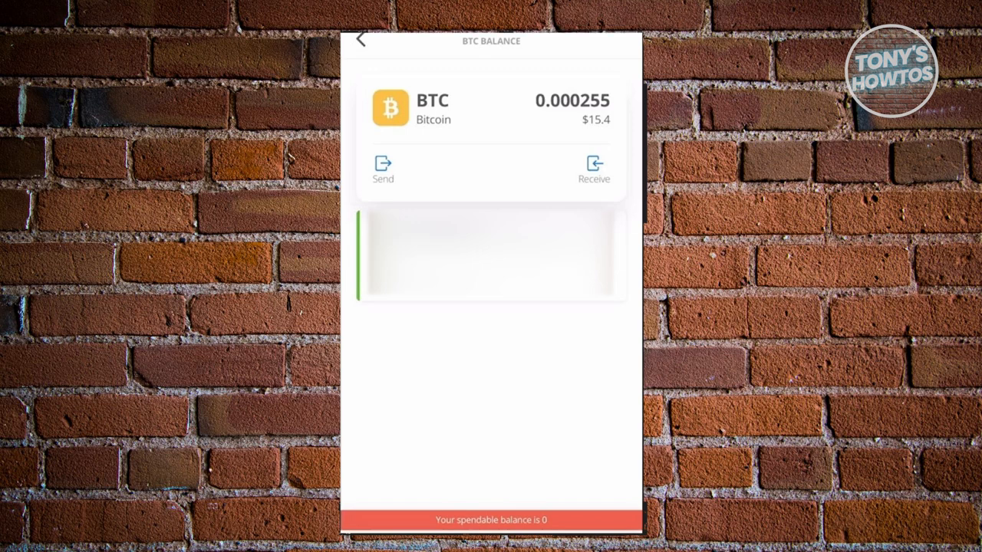
- Start a Send BTC transfer, reaching the form with empty amount and address and 0.000255 BTC available
click(384, 167)
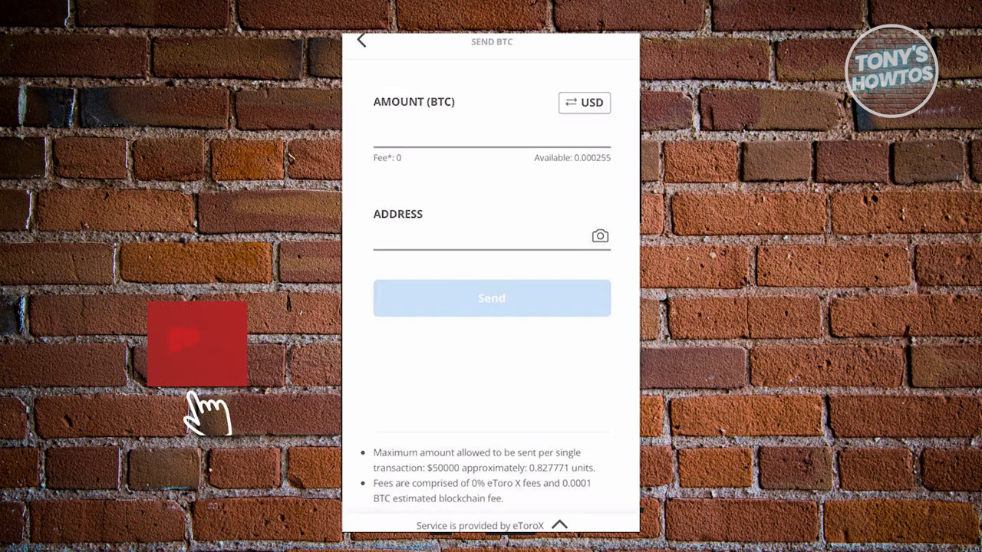
click(196, 350)
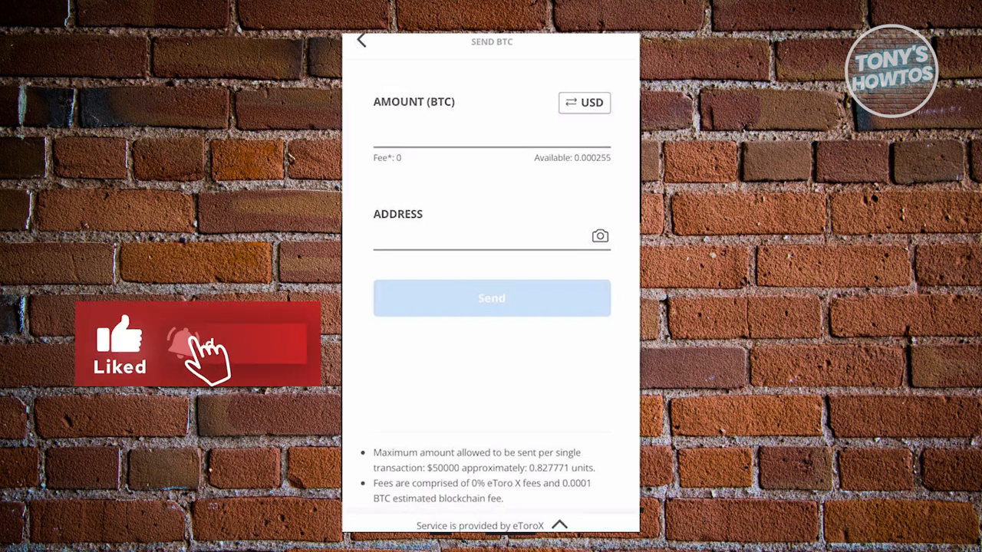